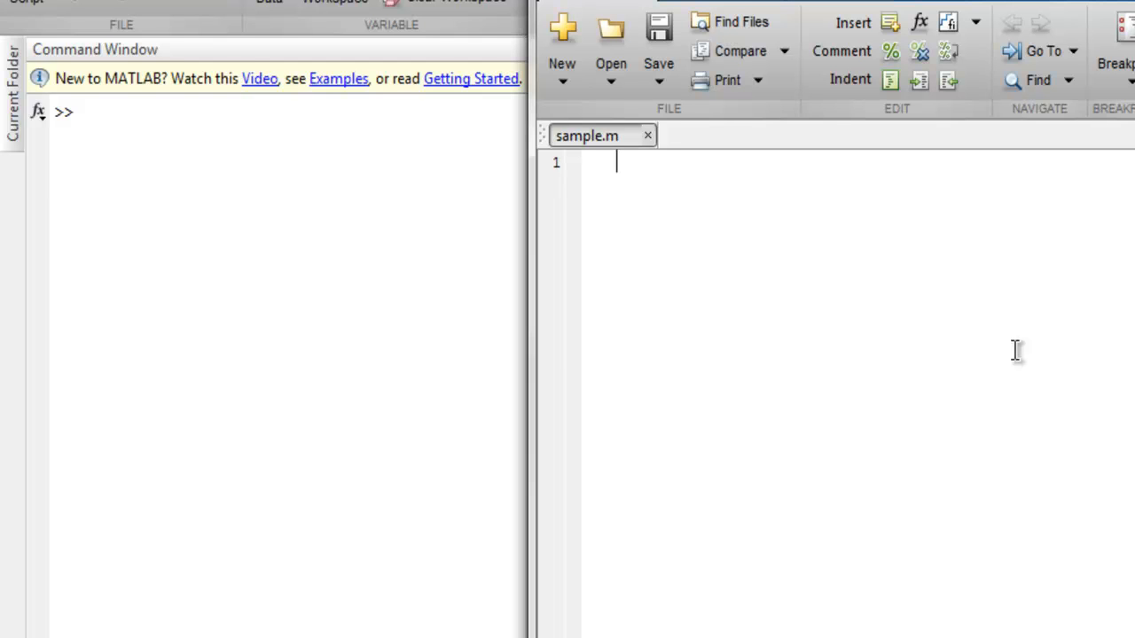
Write A = ones(2,3); and B = rand(3,4,5); as the first two lines of sample.m
type("A =")
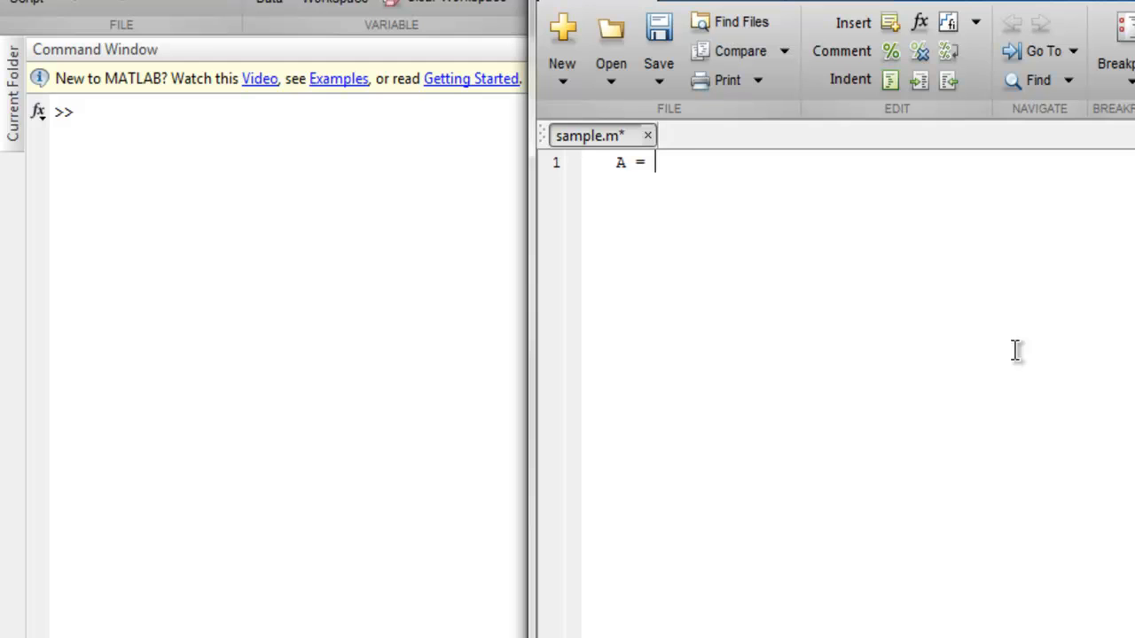
type("ones(")
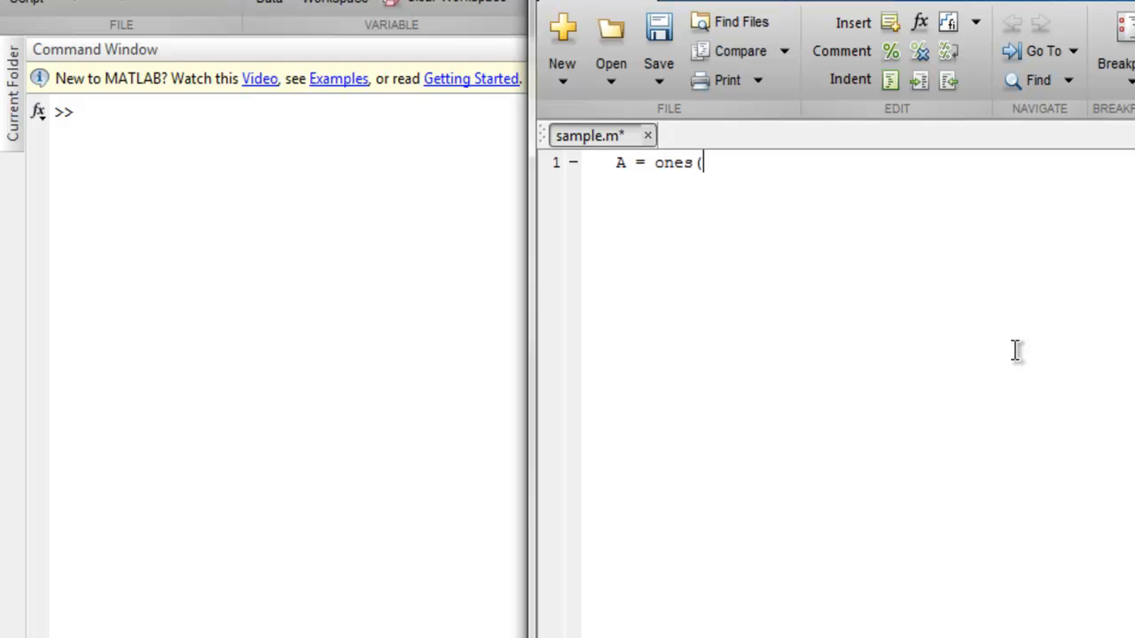
type("2,3);")
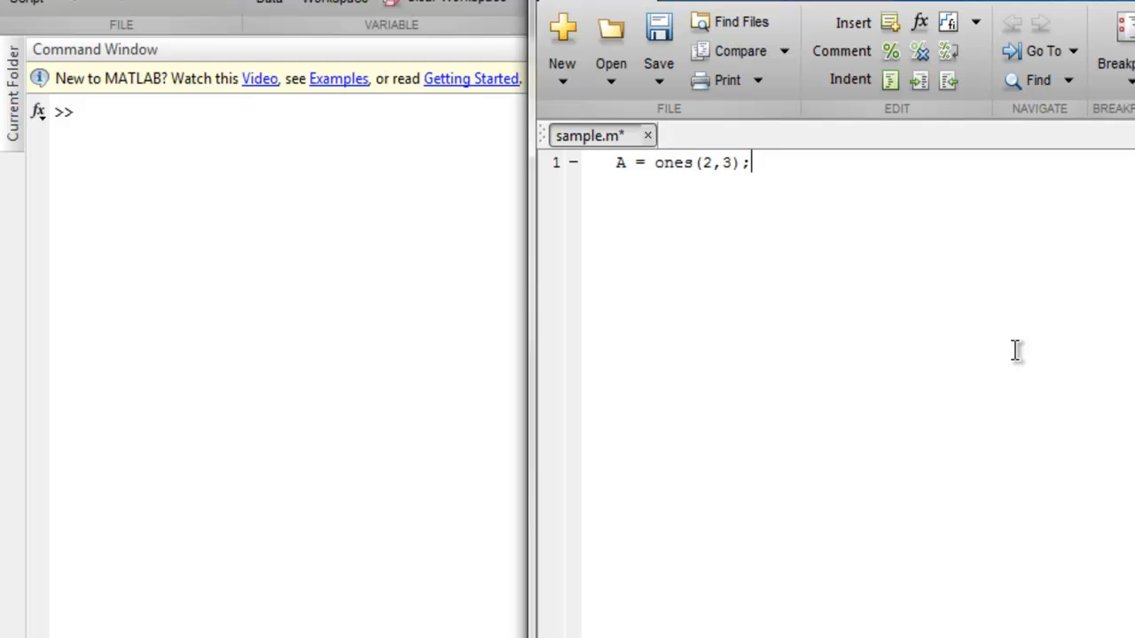
type("B")
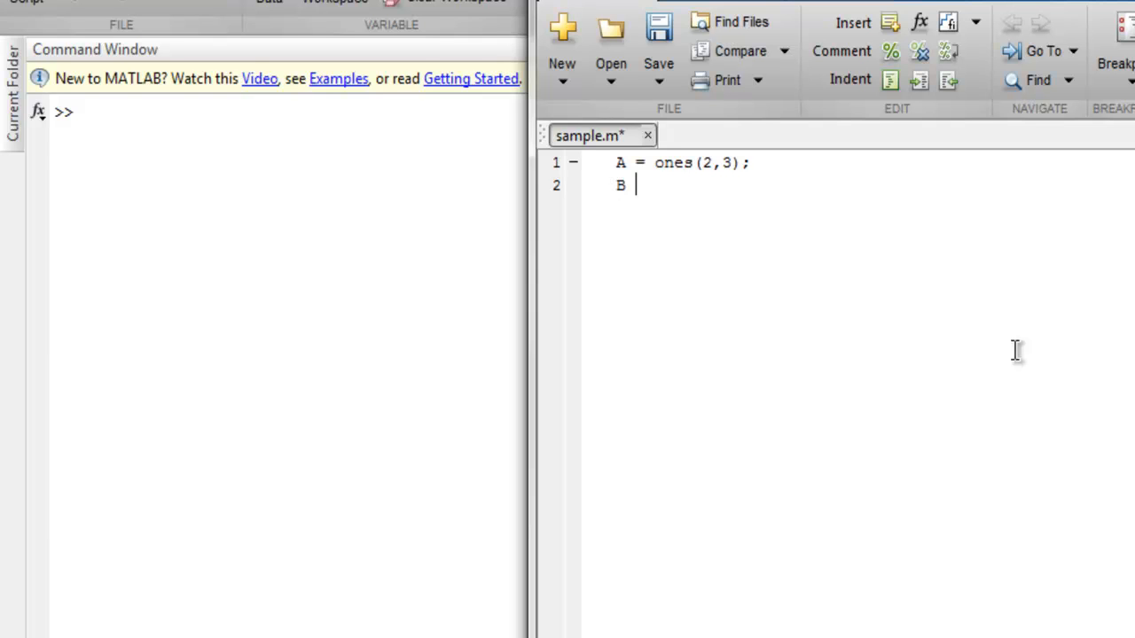
type("=")
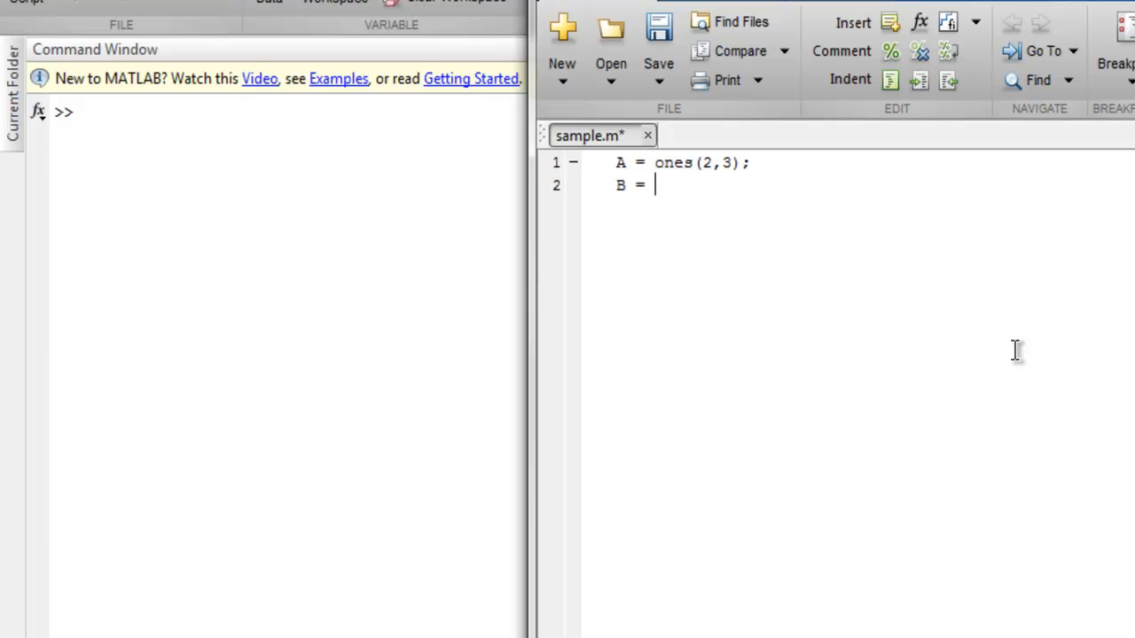
type("rand")
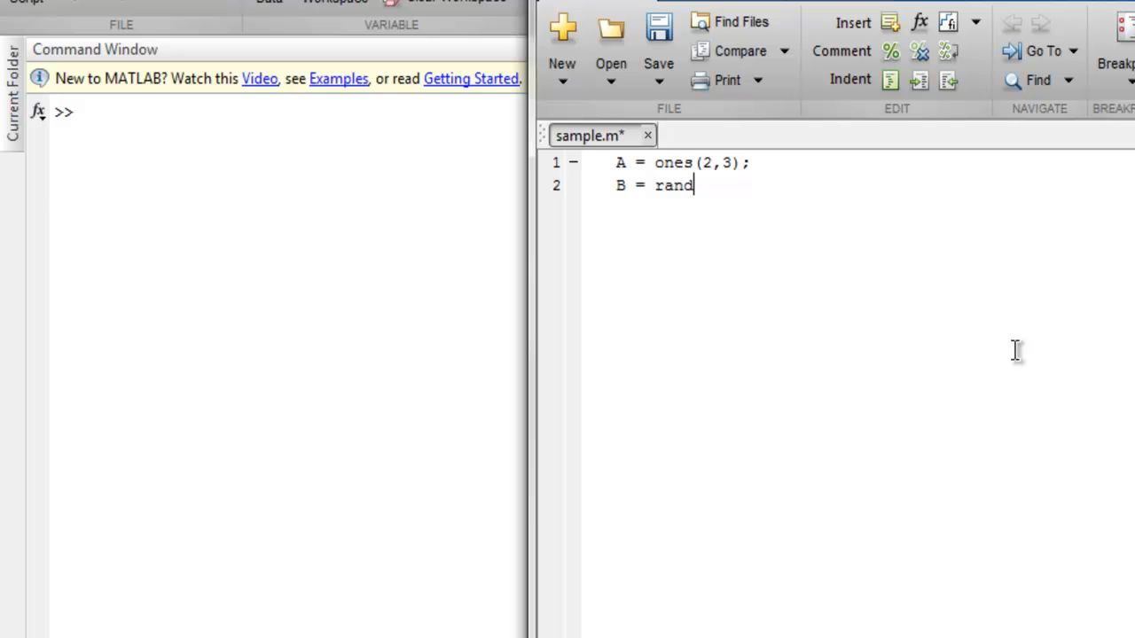
type("(3,")
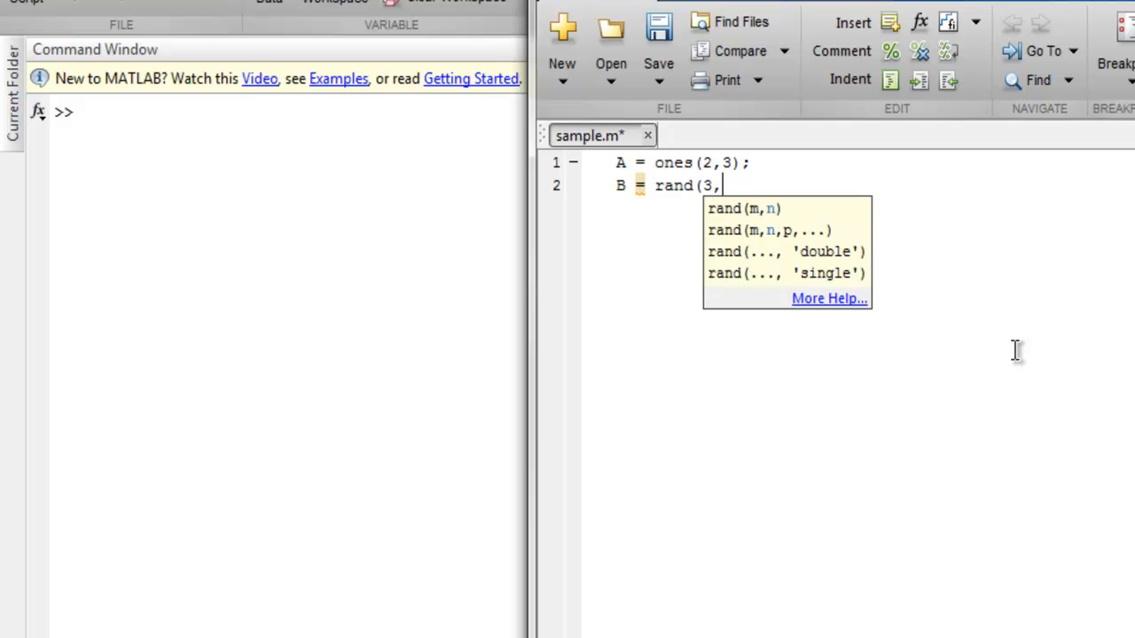
type("4,")
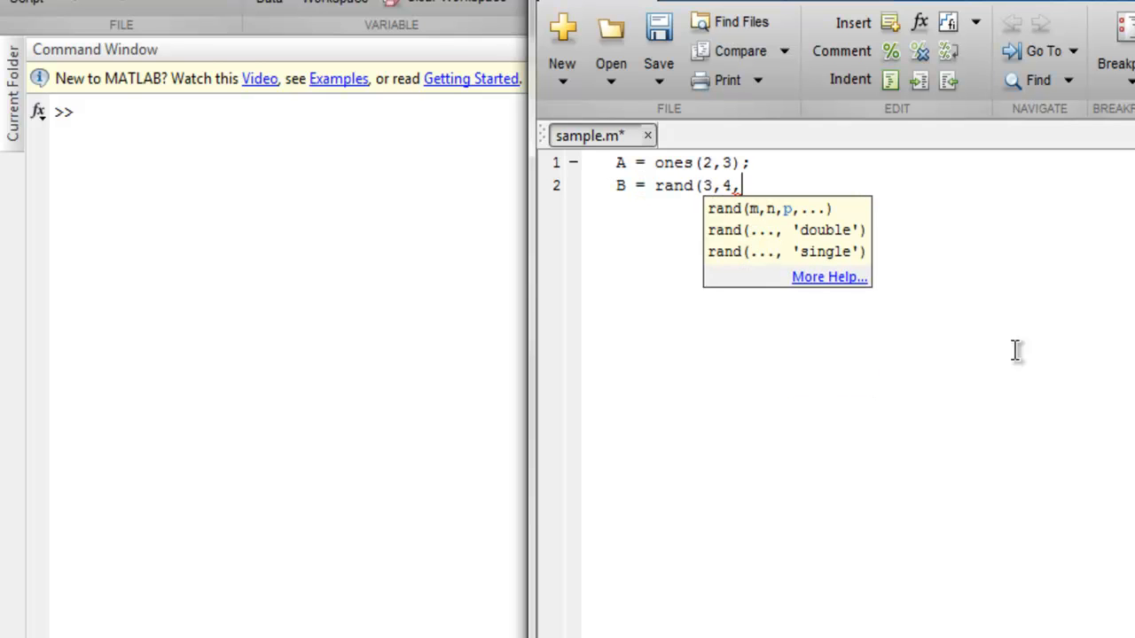
type("5);")
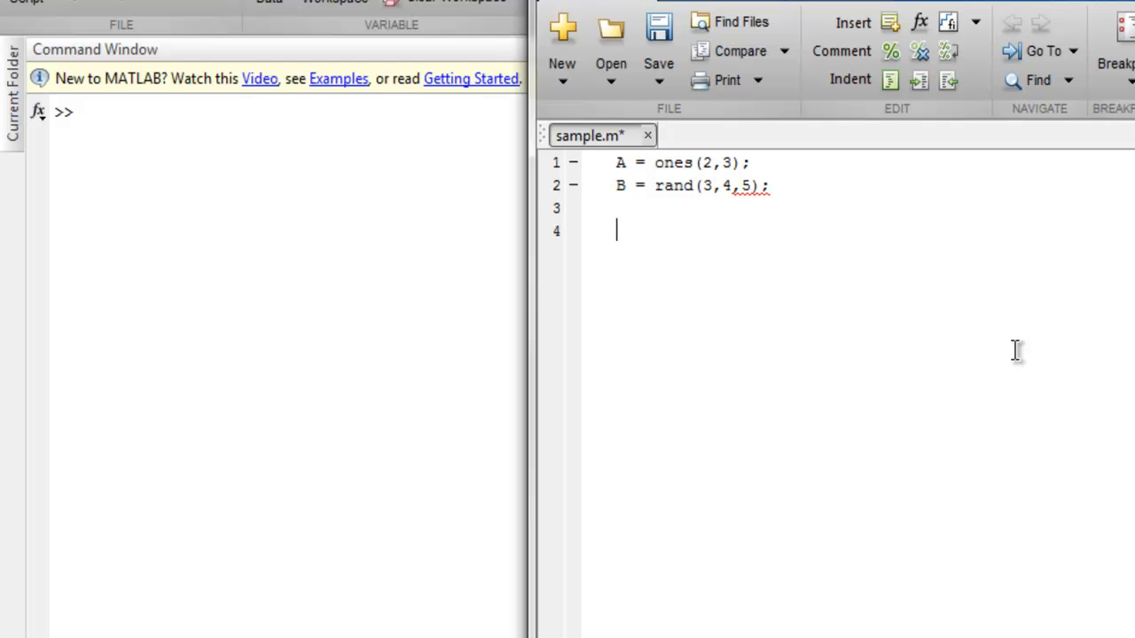
Write the condition if isequal(size(A),sizee(B)) on line 4
type("if")
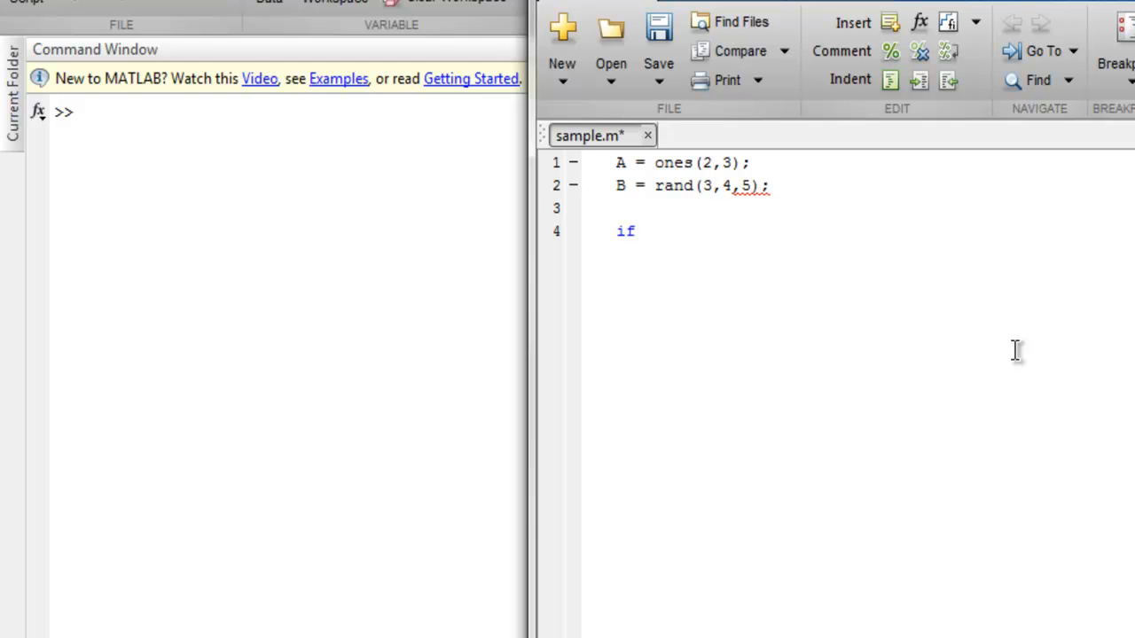
type("is")
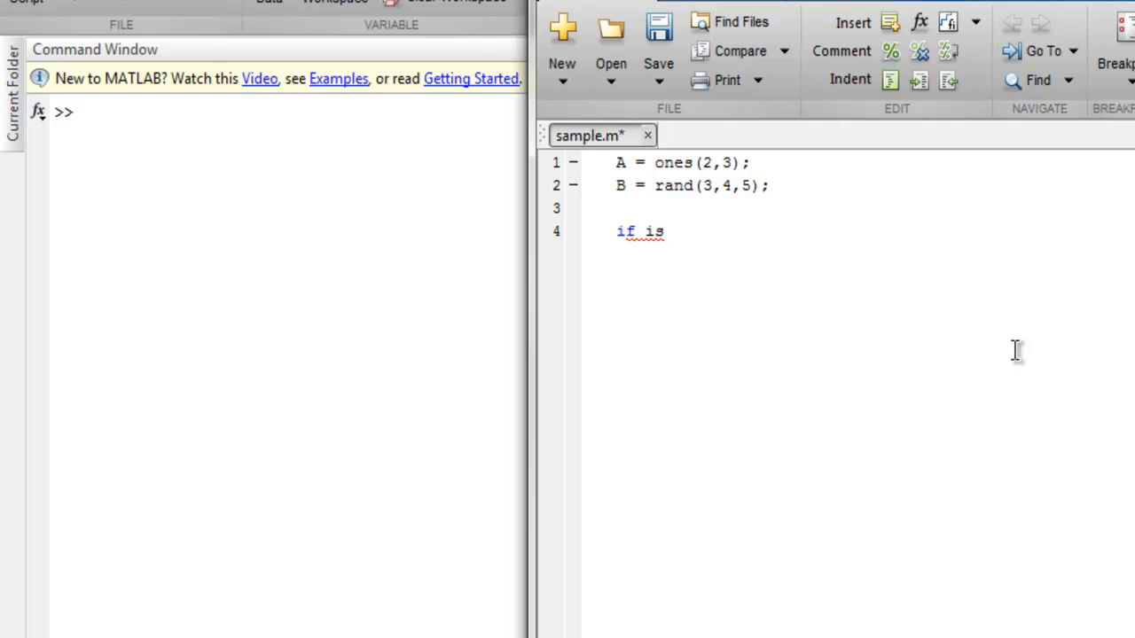
type("equal(")
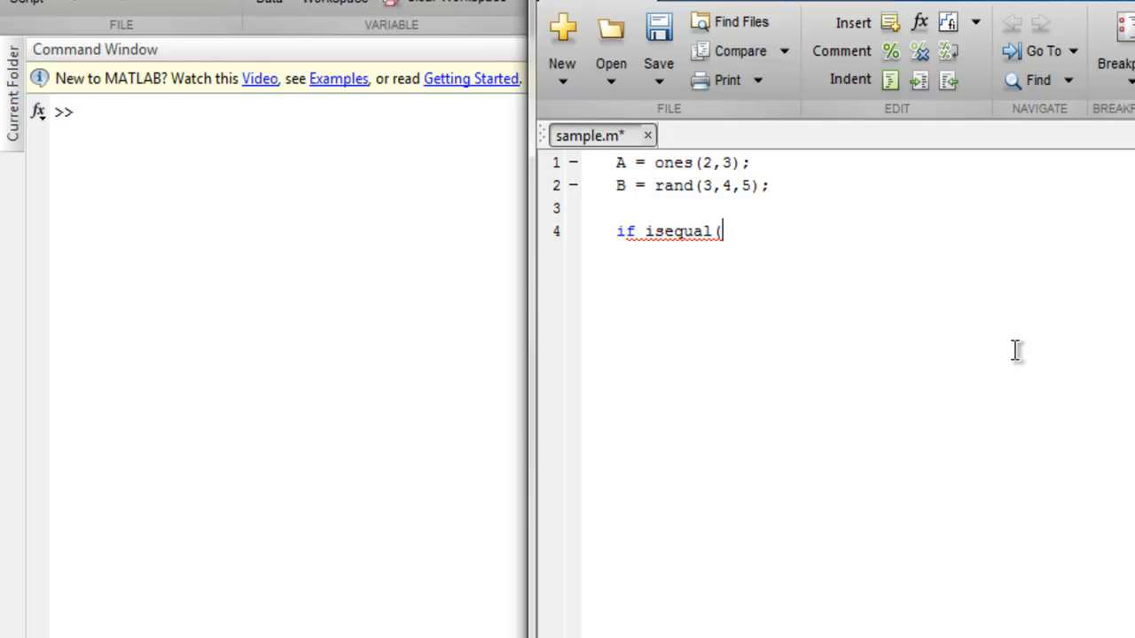
type("size(A")
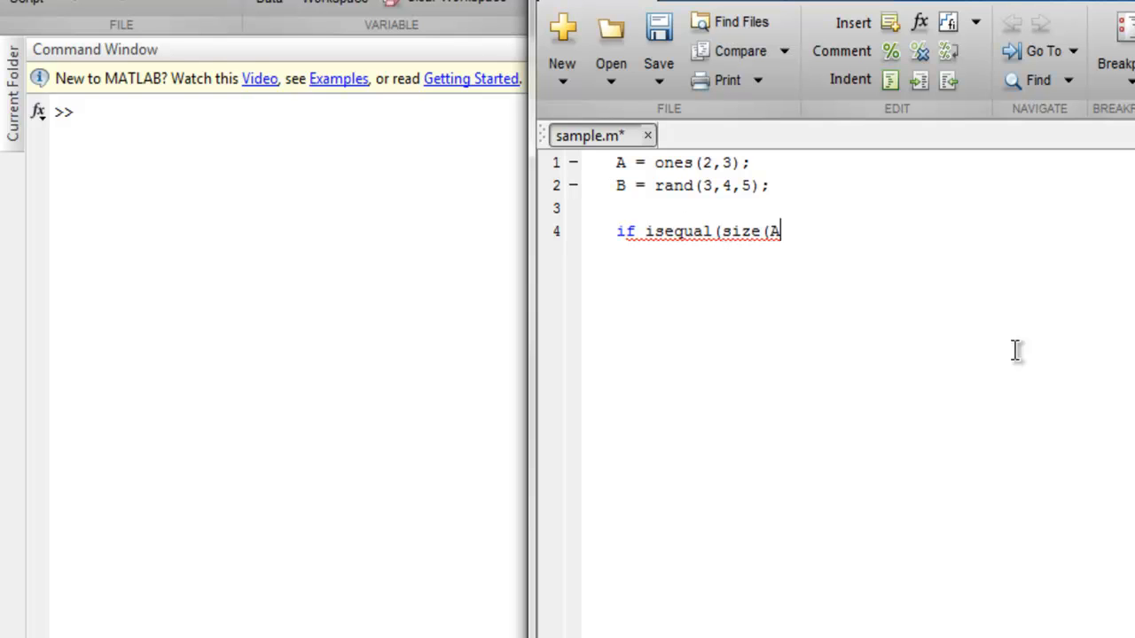
type("),")
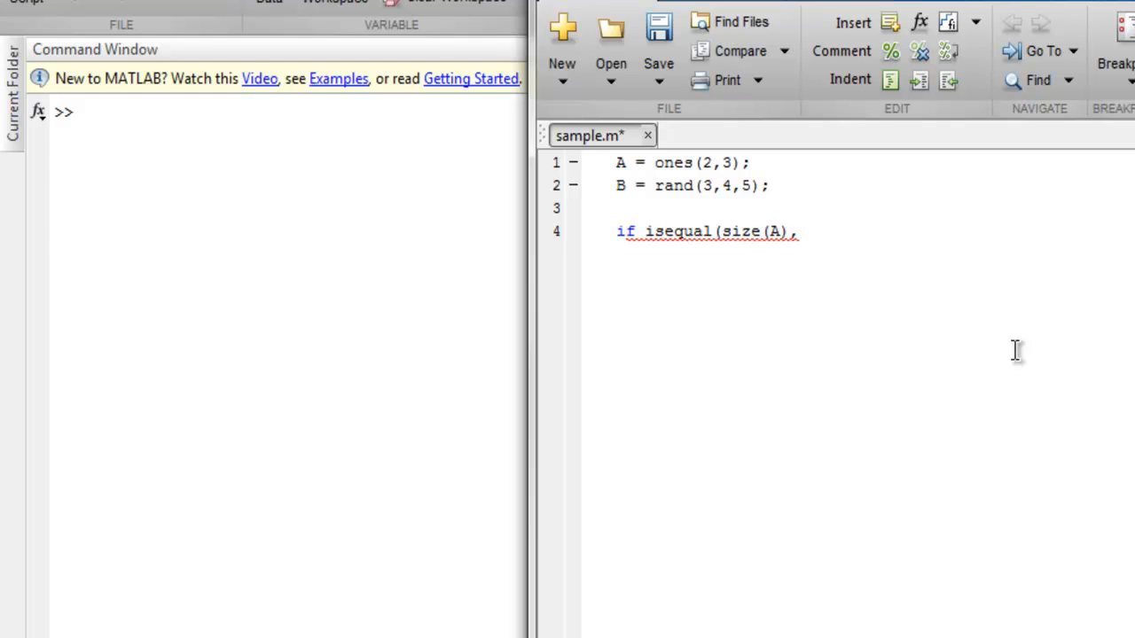
type("sizee(B")
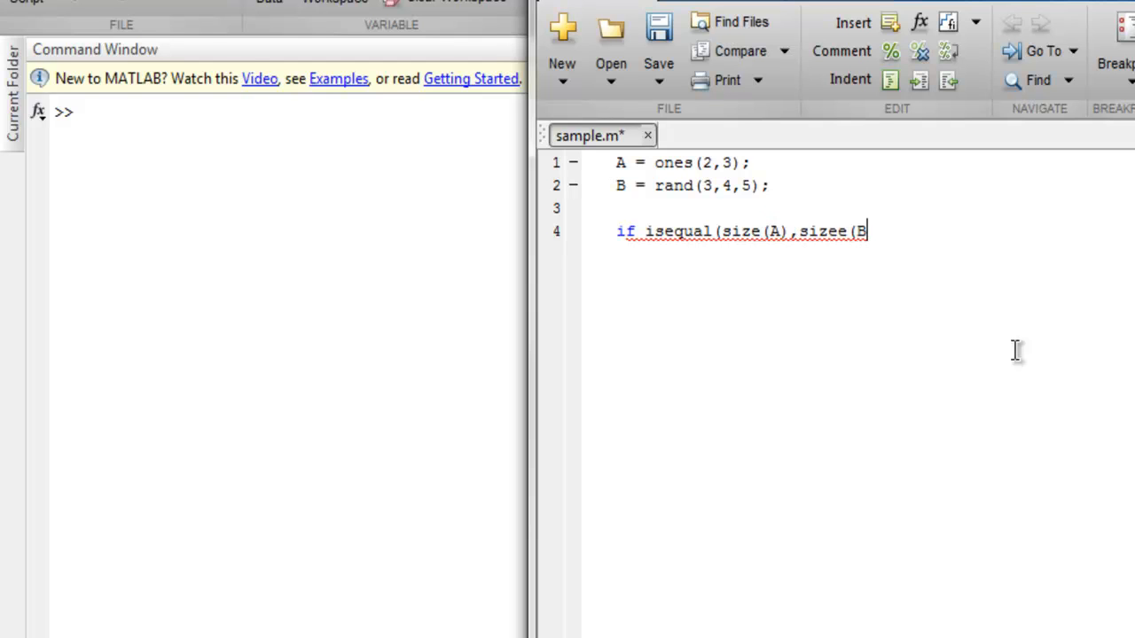
type("))")
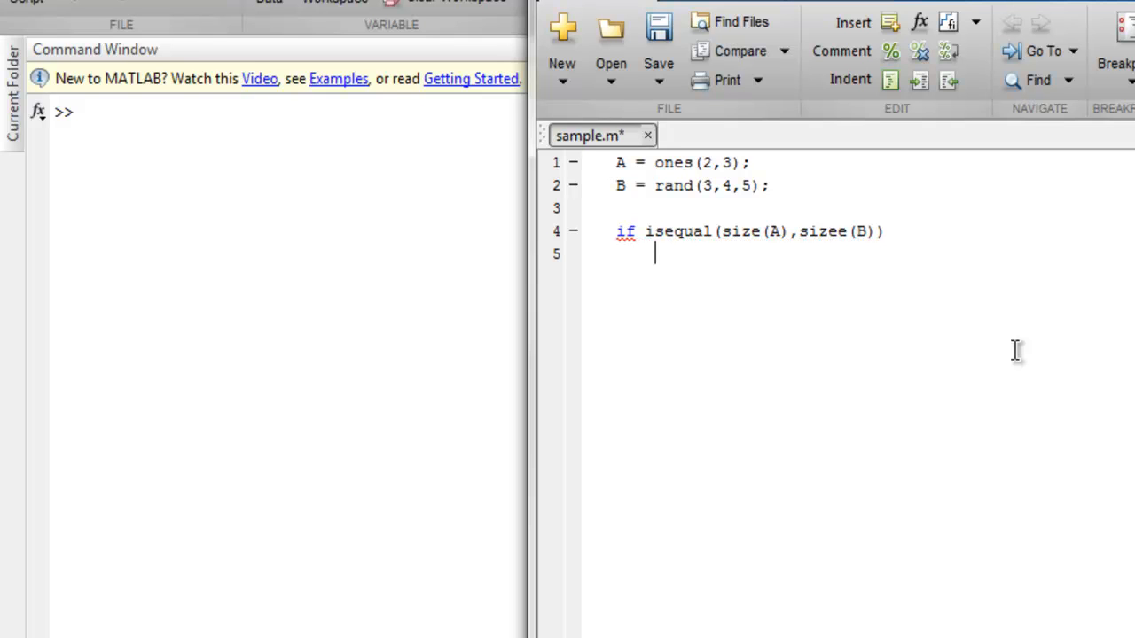
Add C = [A;B]; as the body of the if block
type("C =")
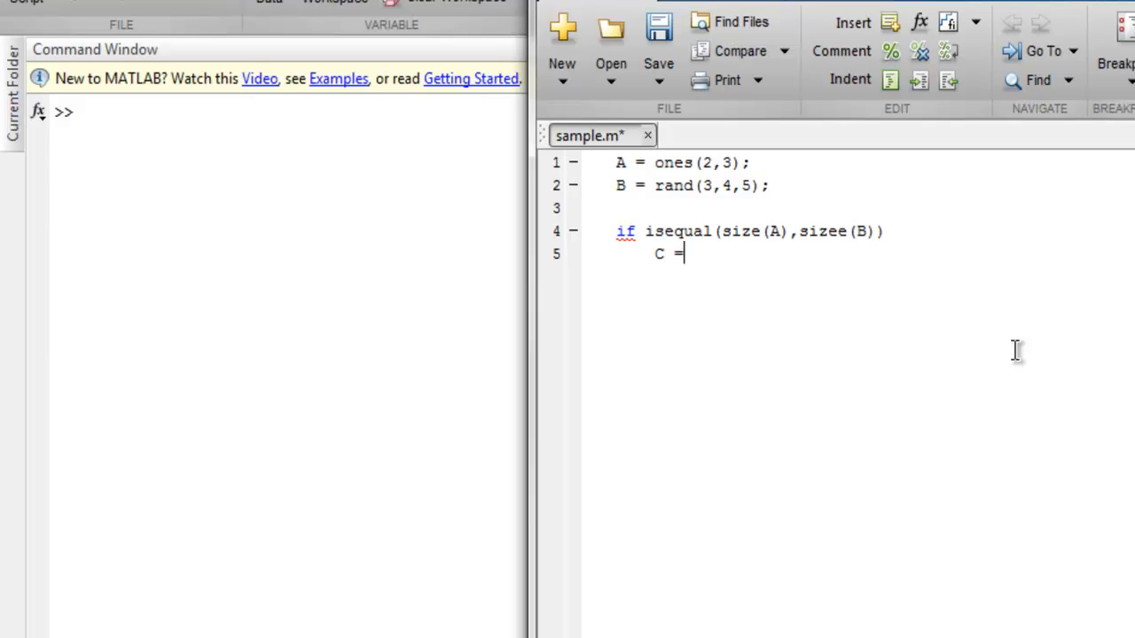
type("[A")
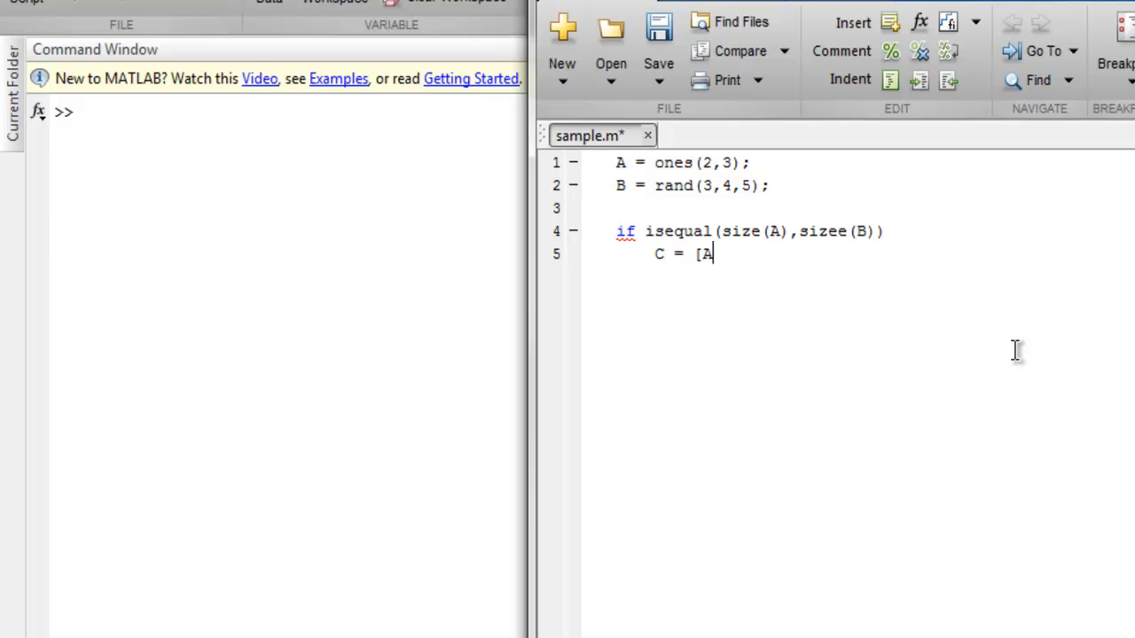
type(";B]")
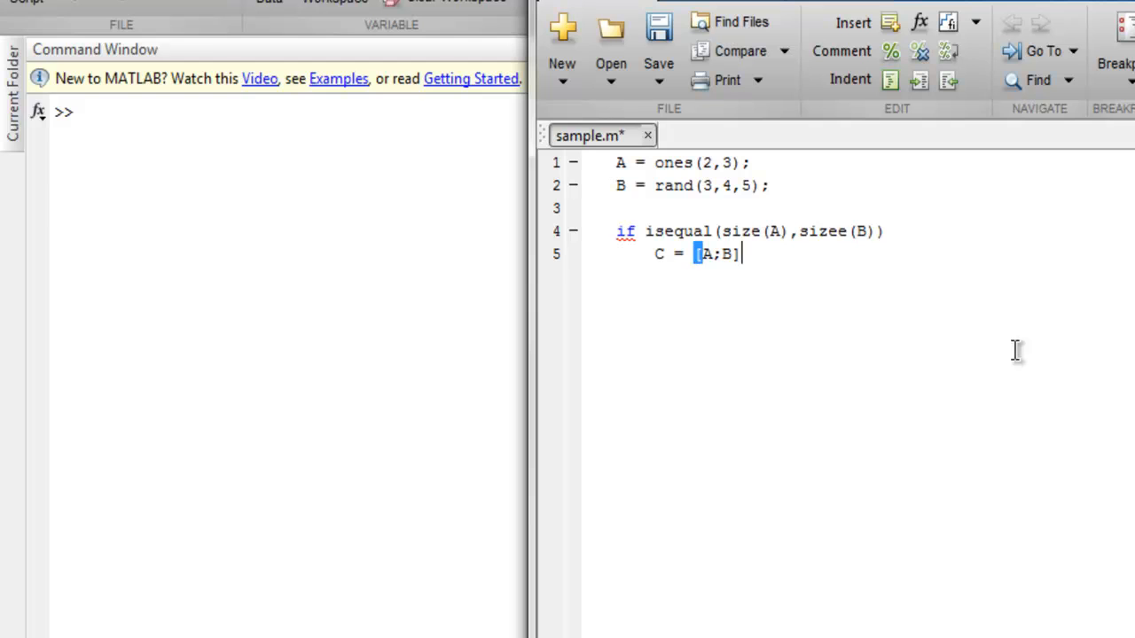
key("Enter")
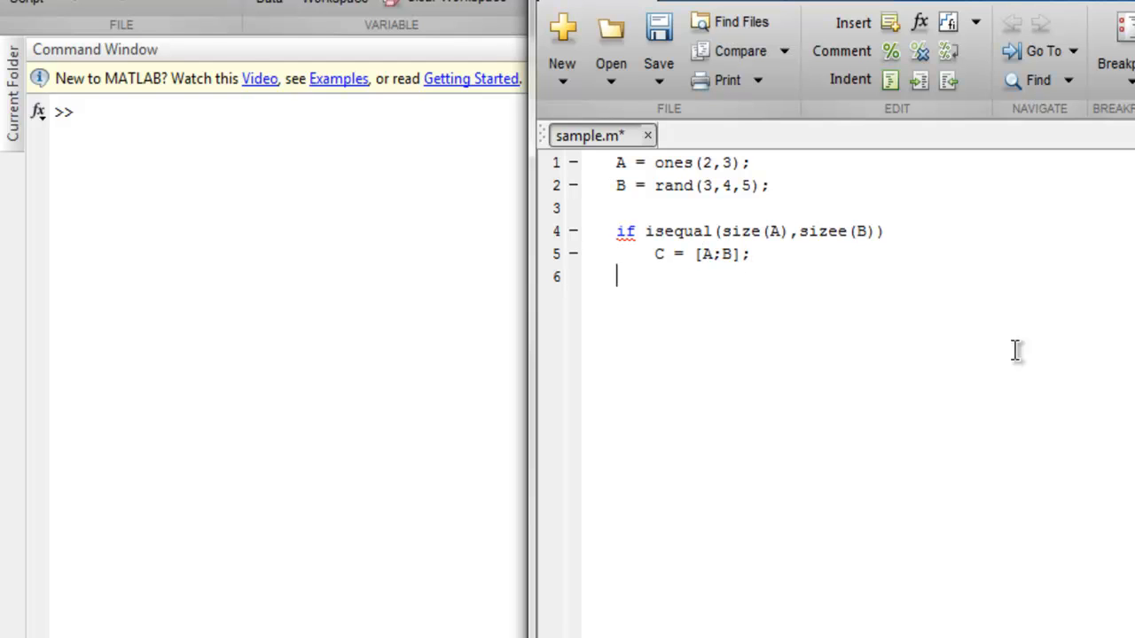
Add an else branch issuing warning('A and B not equal')
type("el")
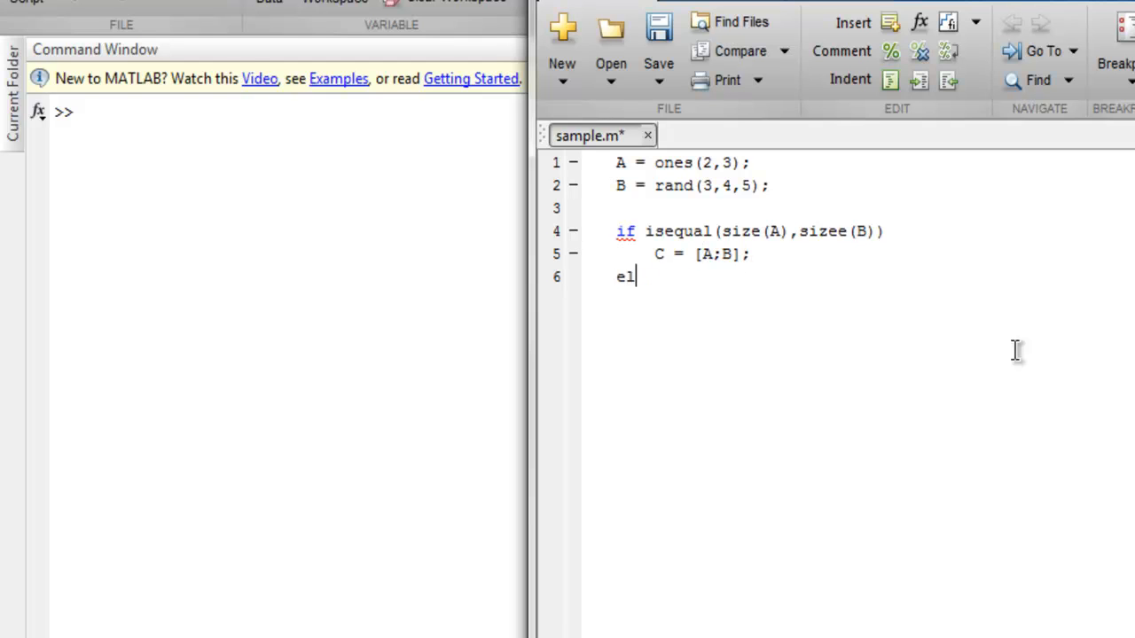
type("se")
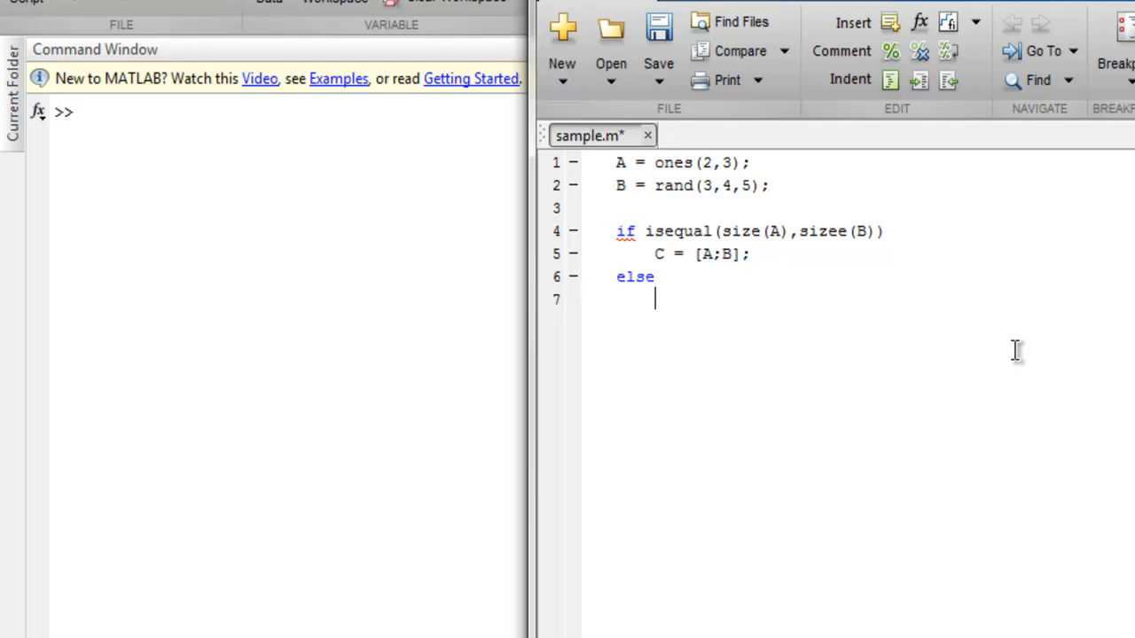
type("warnin")
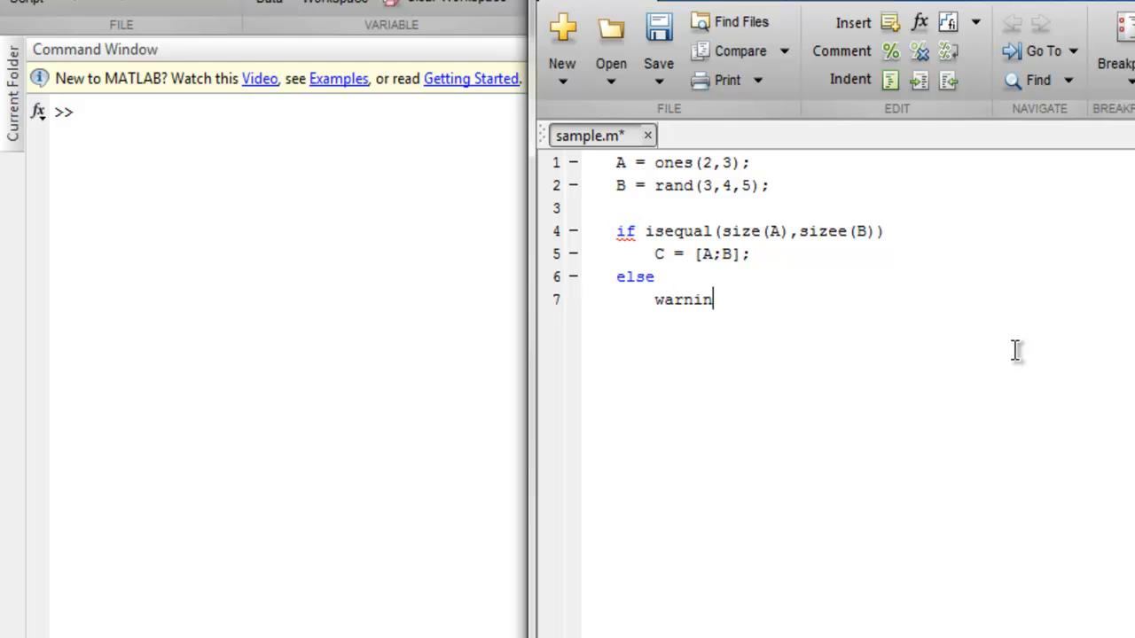
type("g(")
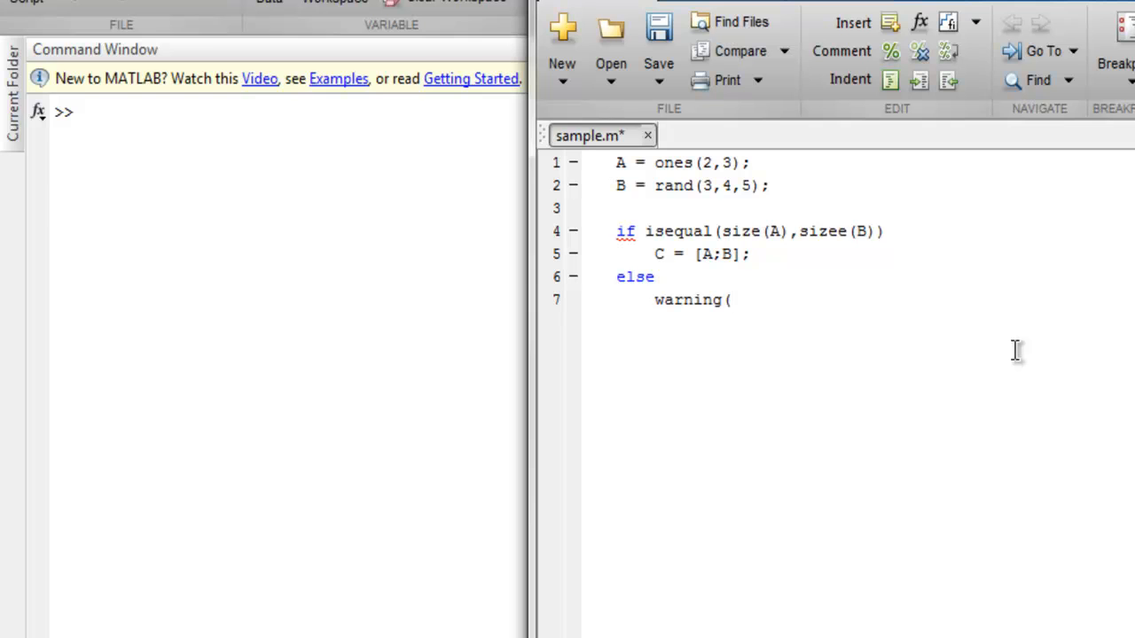
type("'A and B")
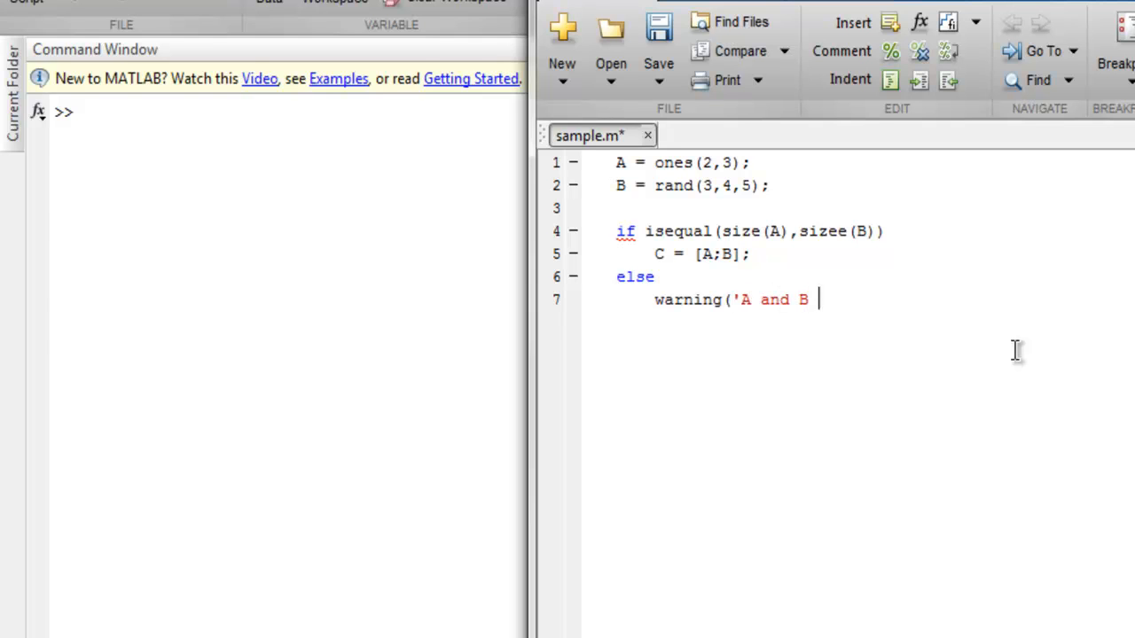
type("not")
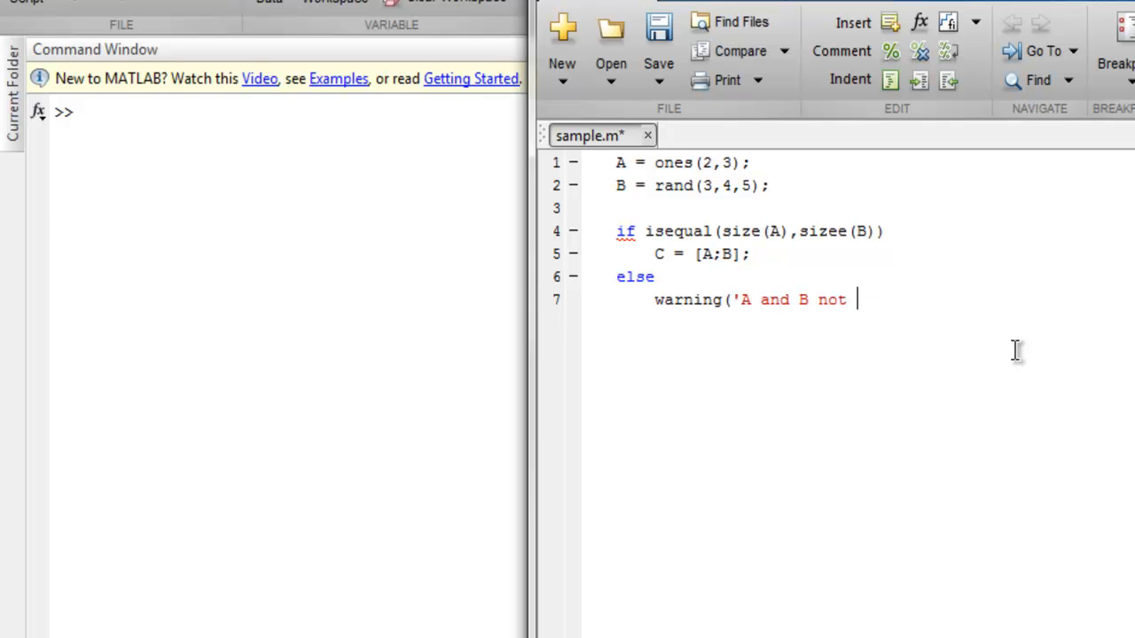
type("equal');")
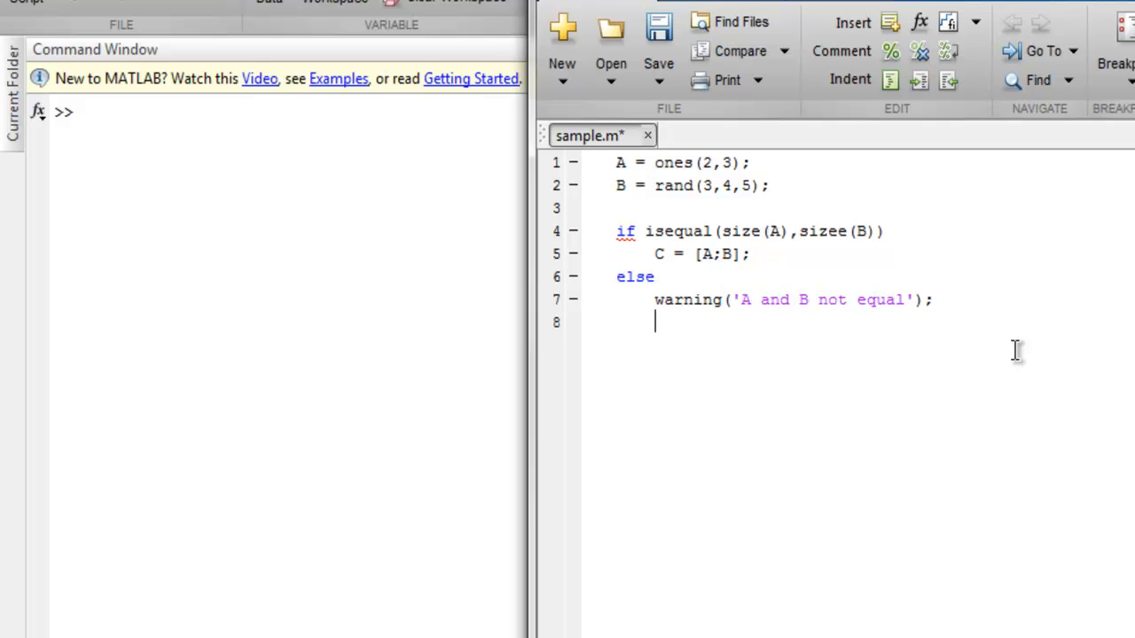
Set c=[] in the else branch and close the block with end
type("c")
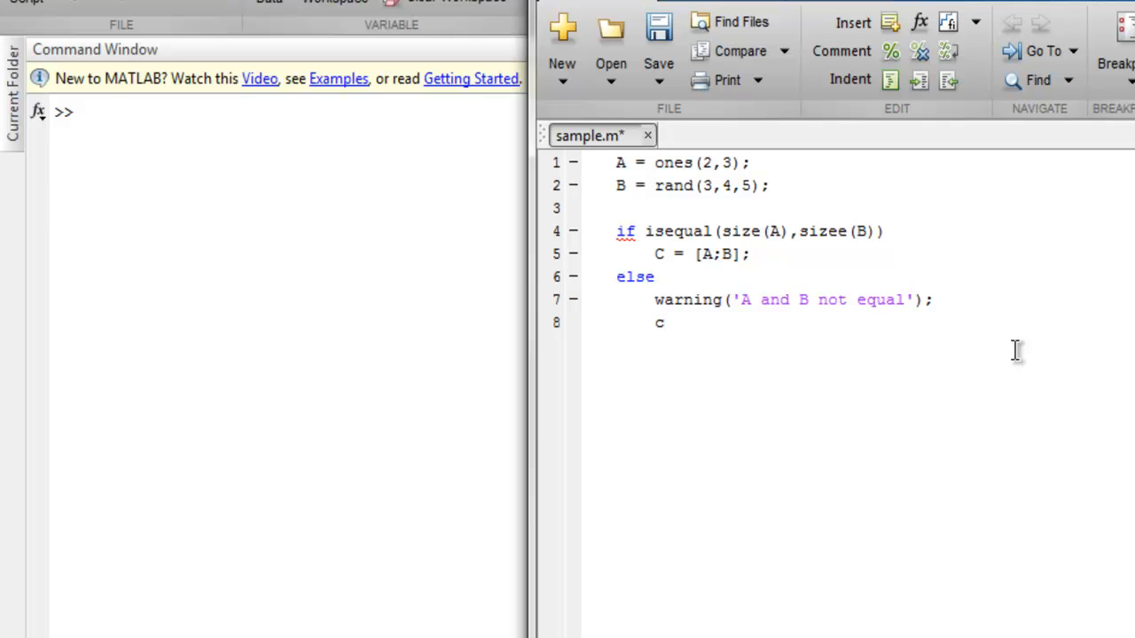
type("=[];")
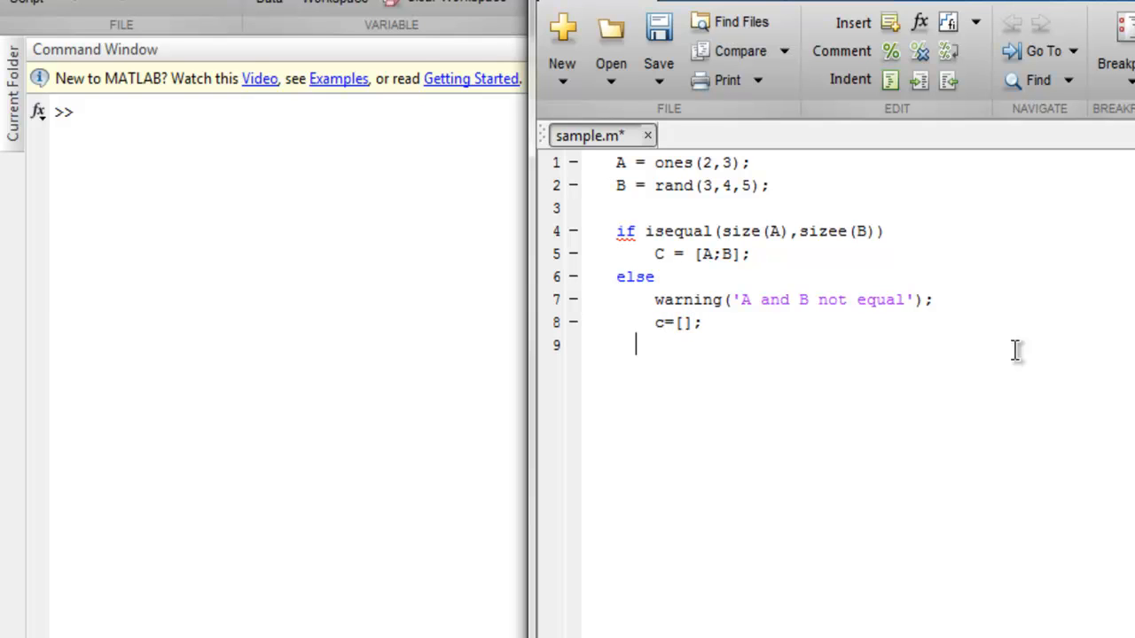
type("end")
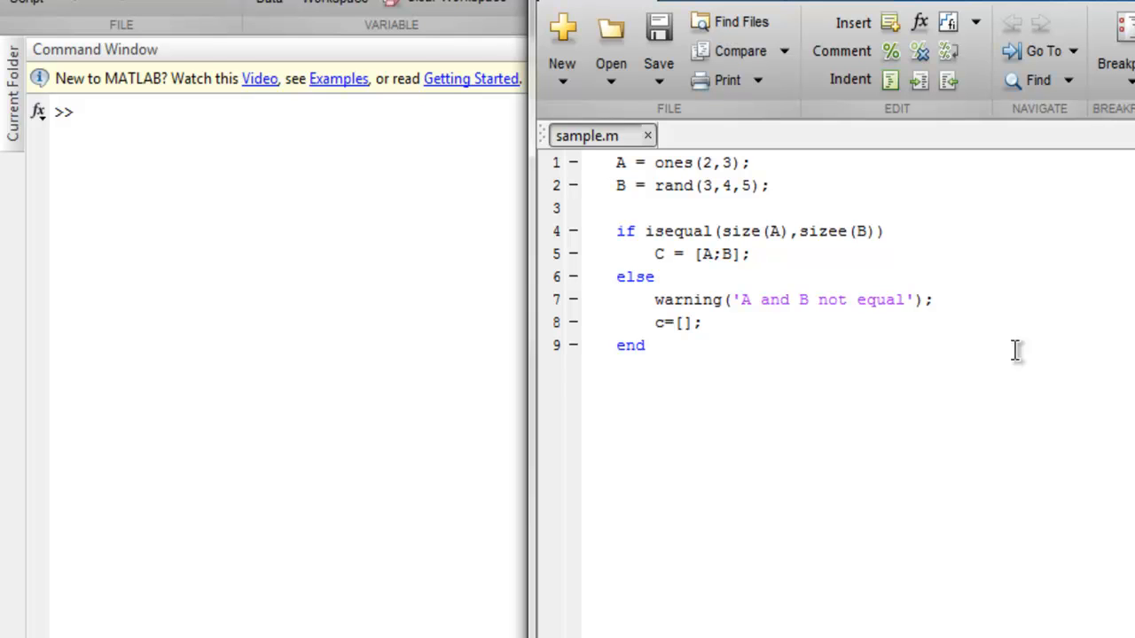
Run sample.m, which errors on the undefined function sizee at line 4
left_click(645, 344)
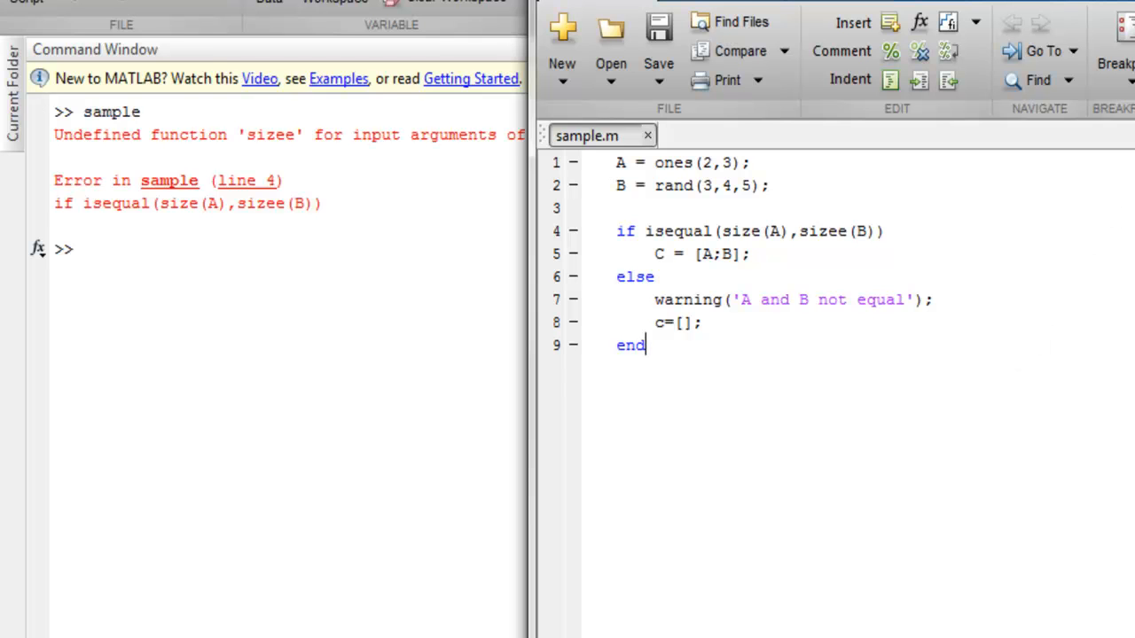
mouse_move(308, 273)
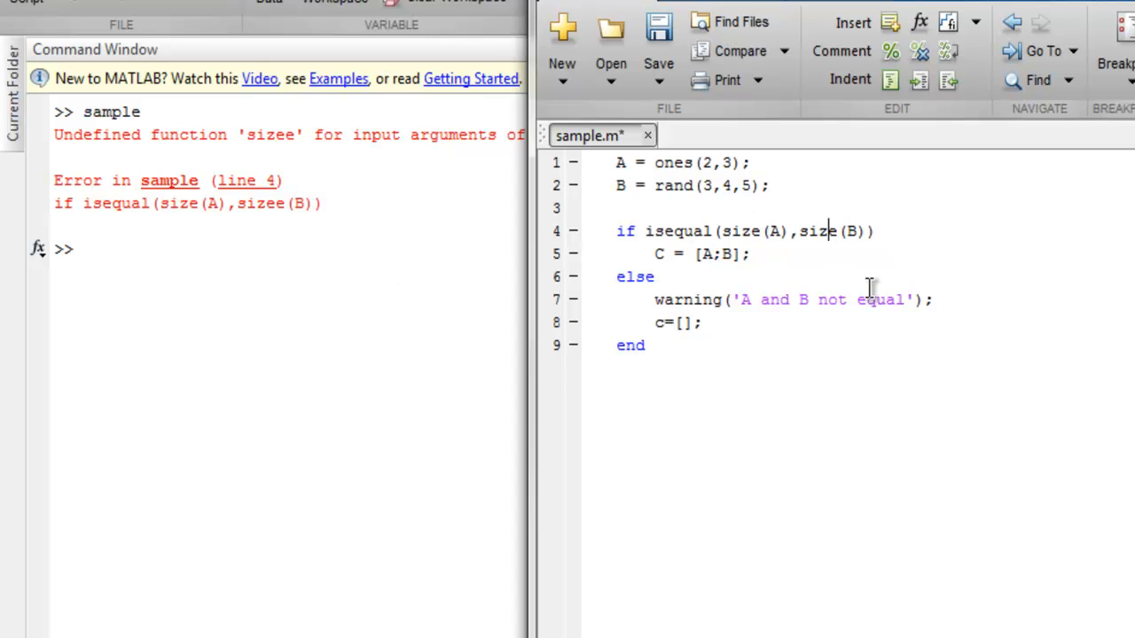
Save and rerun with size corrected, yielding the 'A and B not equal' warning
key("ctrl+s")
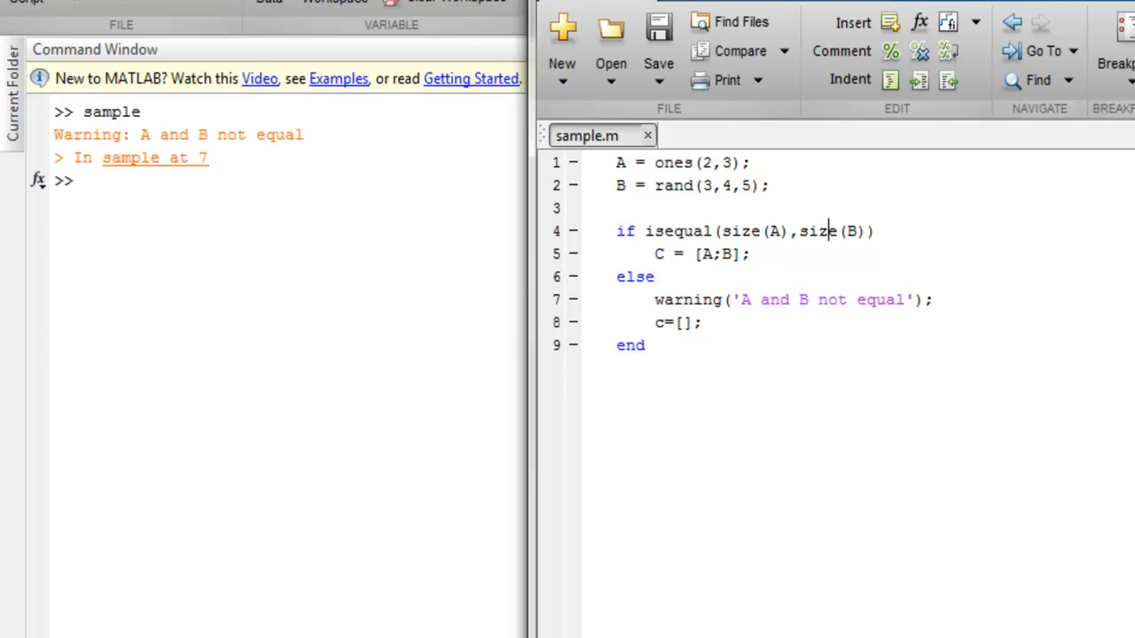
mouse_move(108, 135)
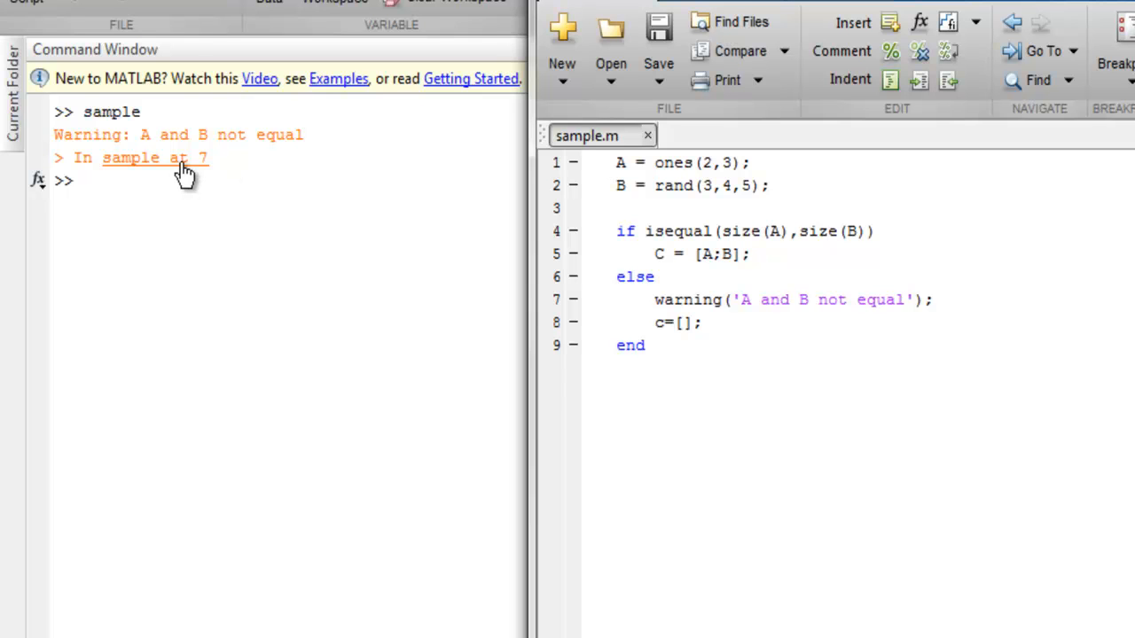
mouse_move(656, 310)
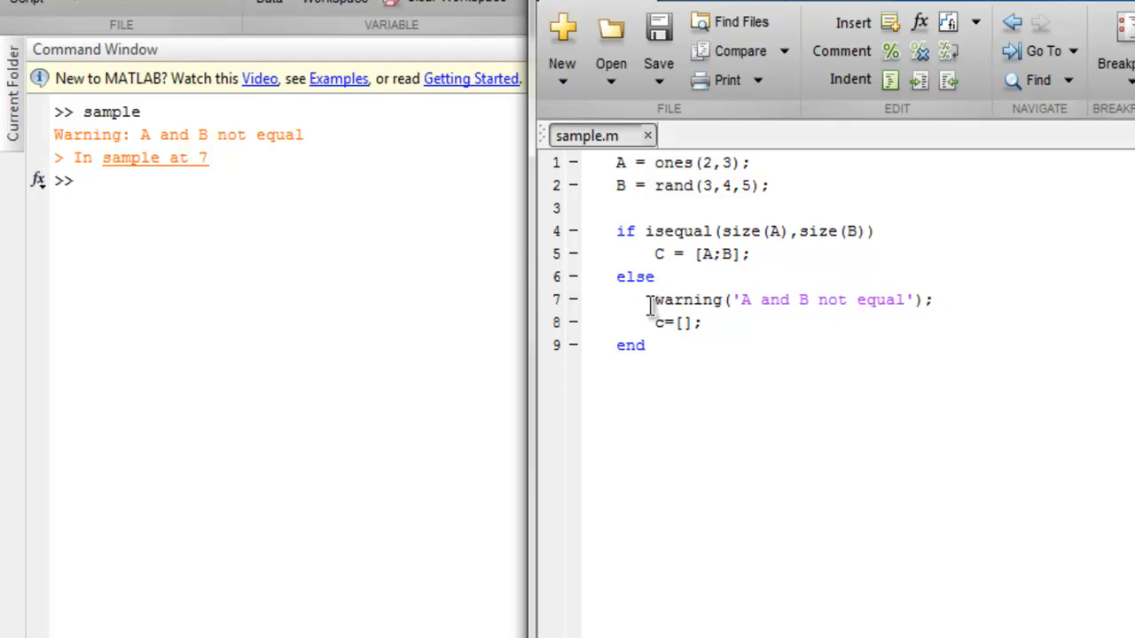
mouse_move(1099, 319)
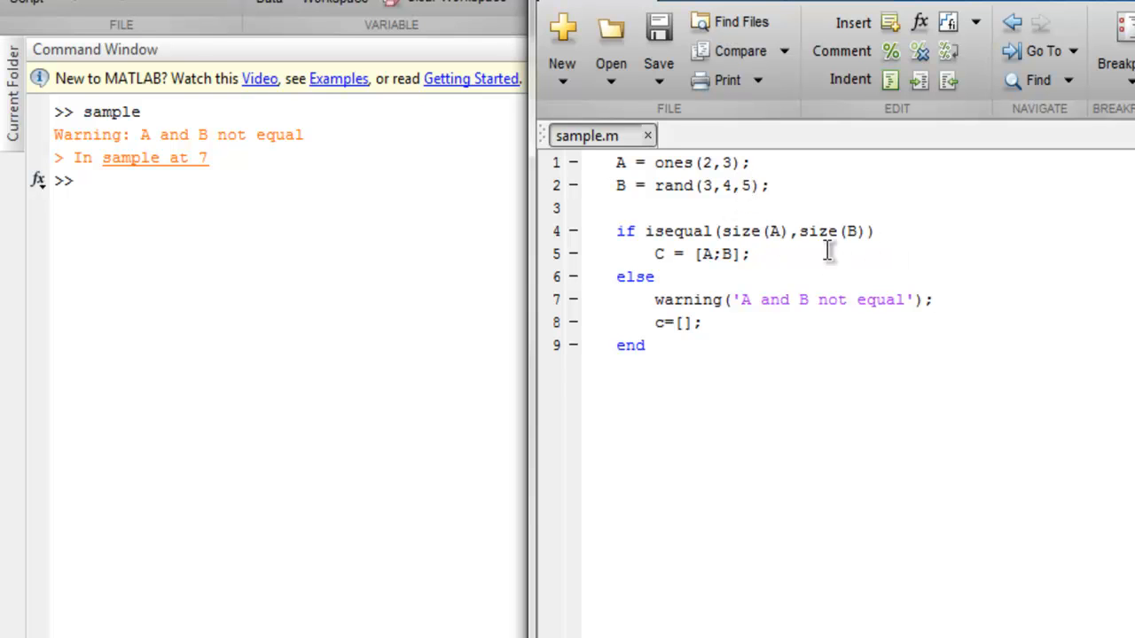
key("BackSpace")
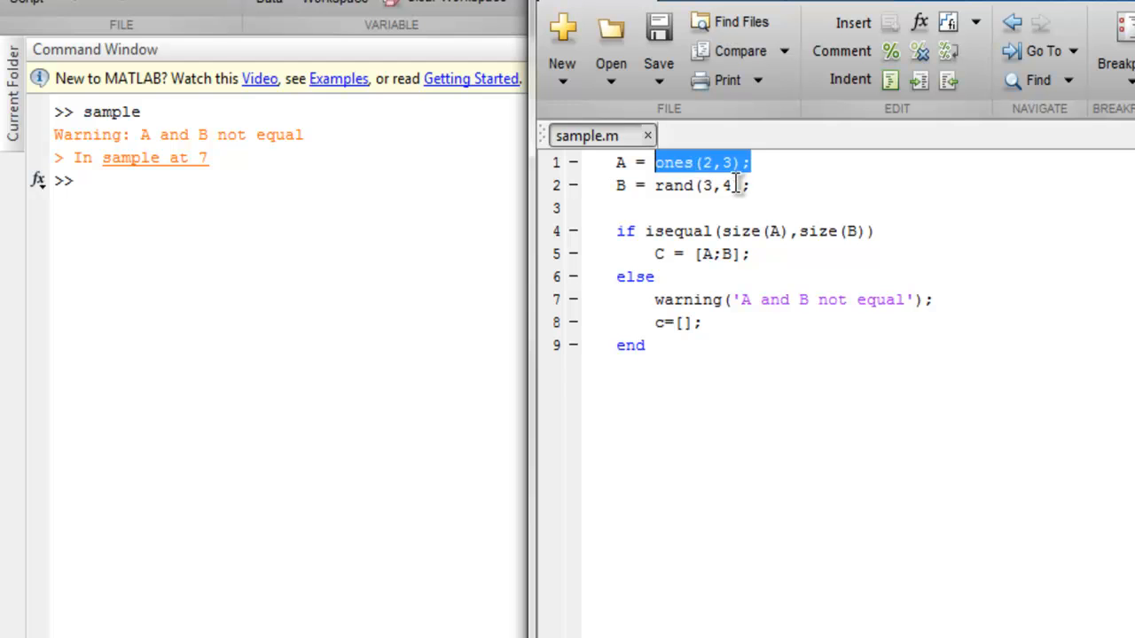
Change B to ones(2,3) and add disp(C) after the concatenation line
type("ones(2,3)")
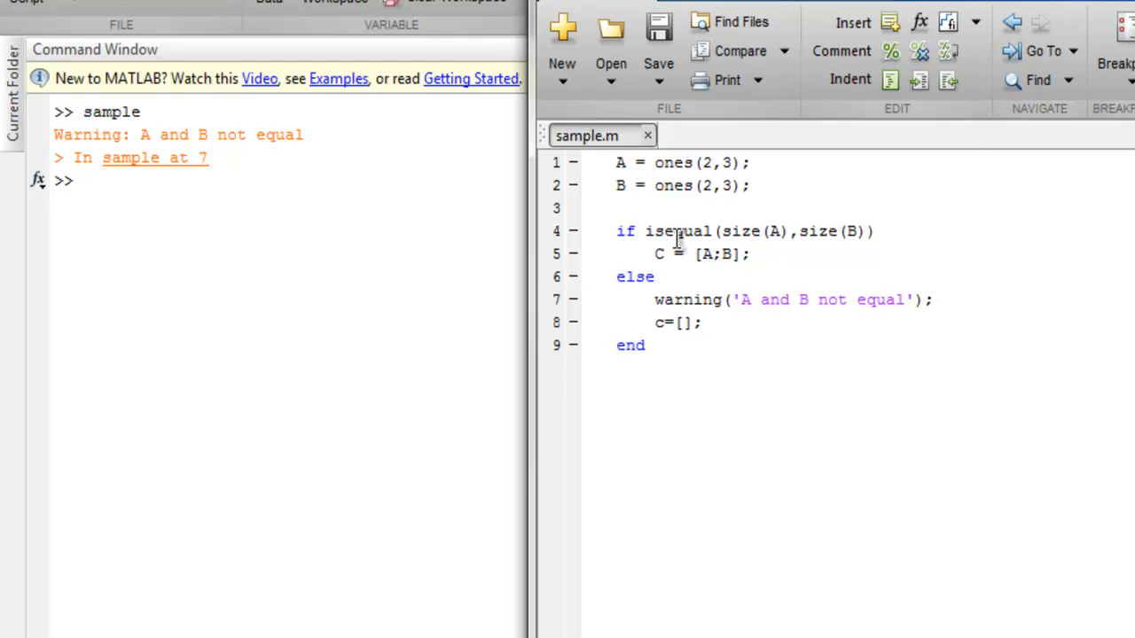
key("Enter")
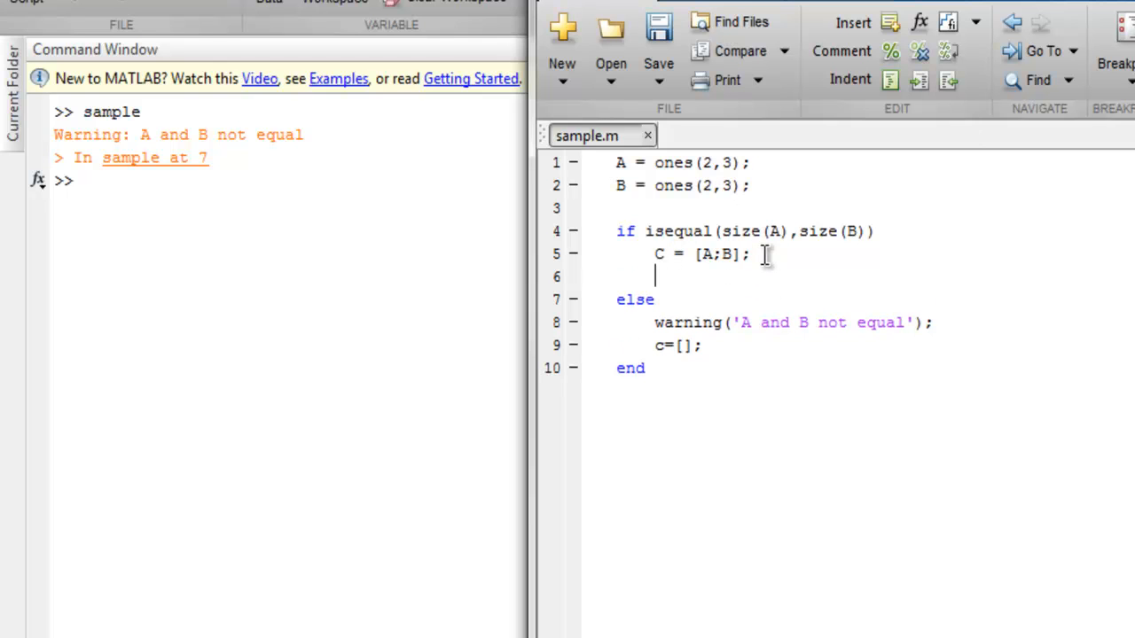
type("disp(C")
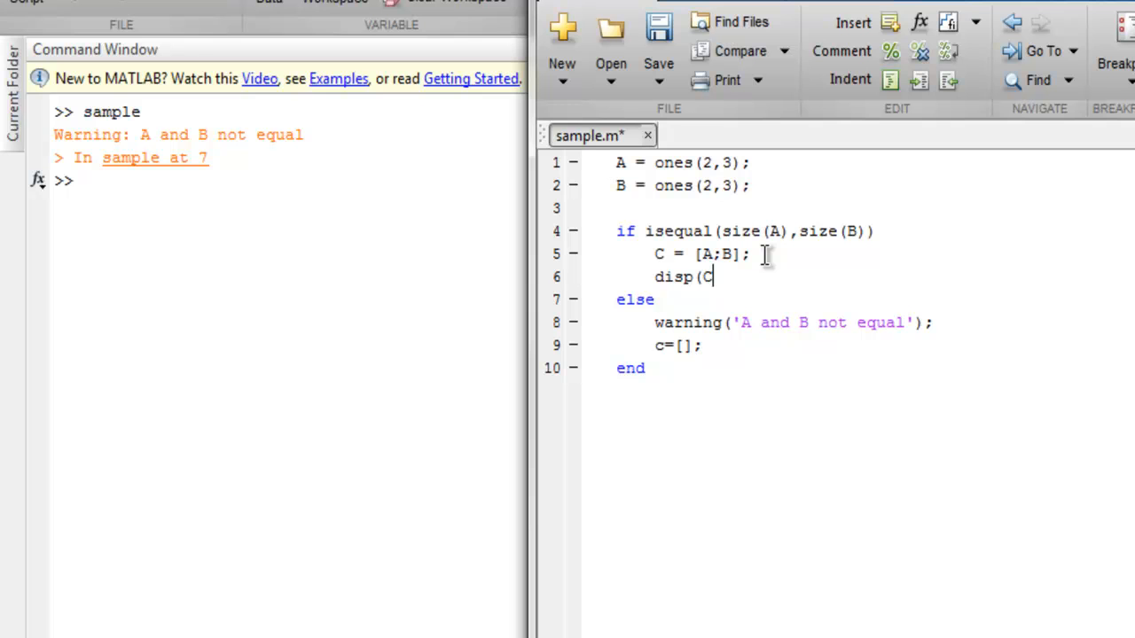
type(")")
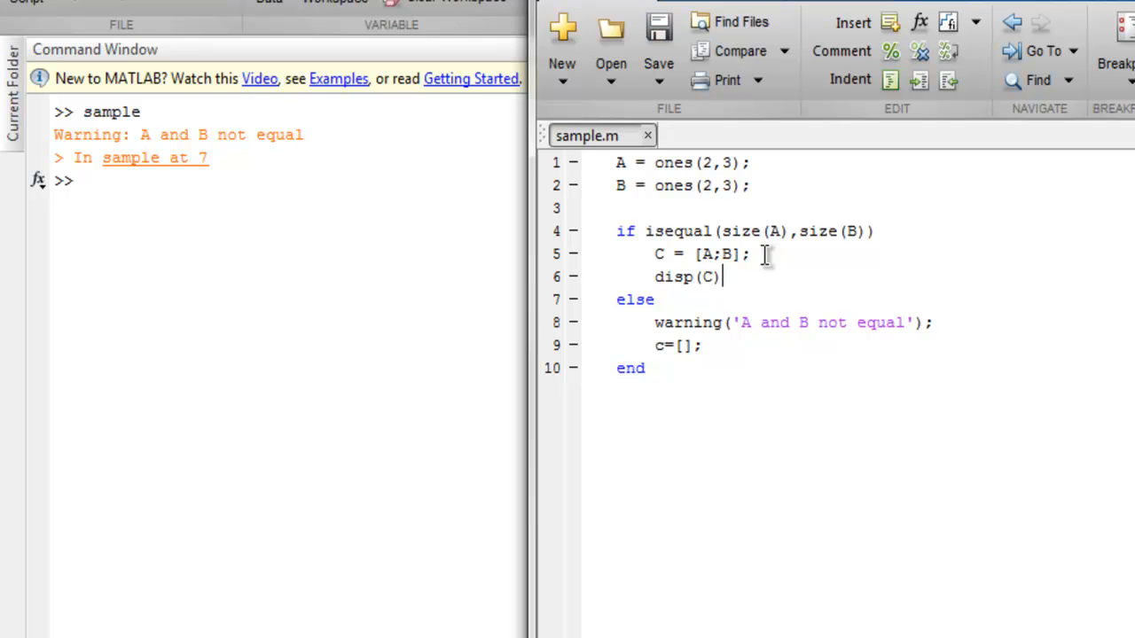